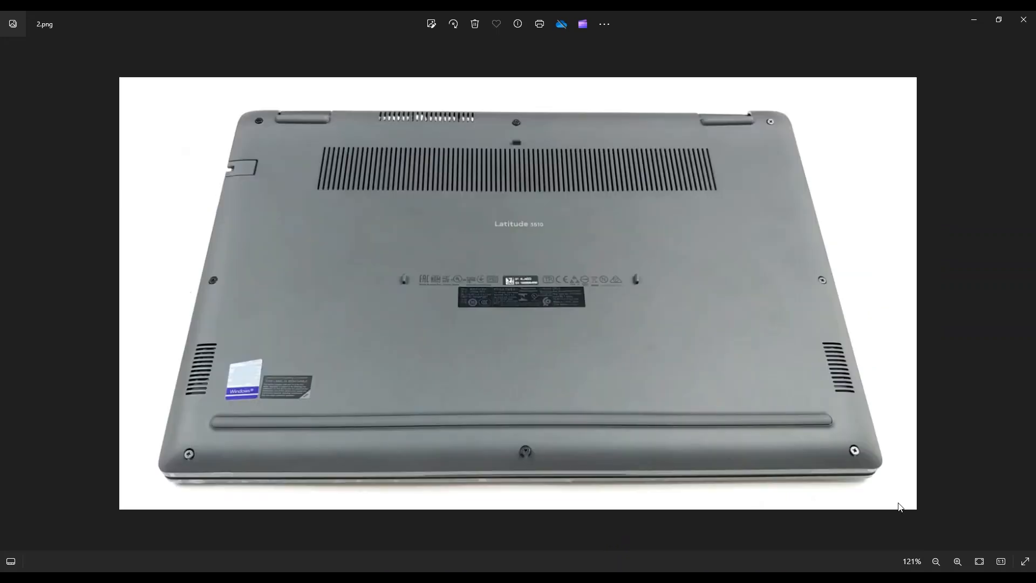
mouse_move(894, 490)
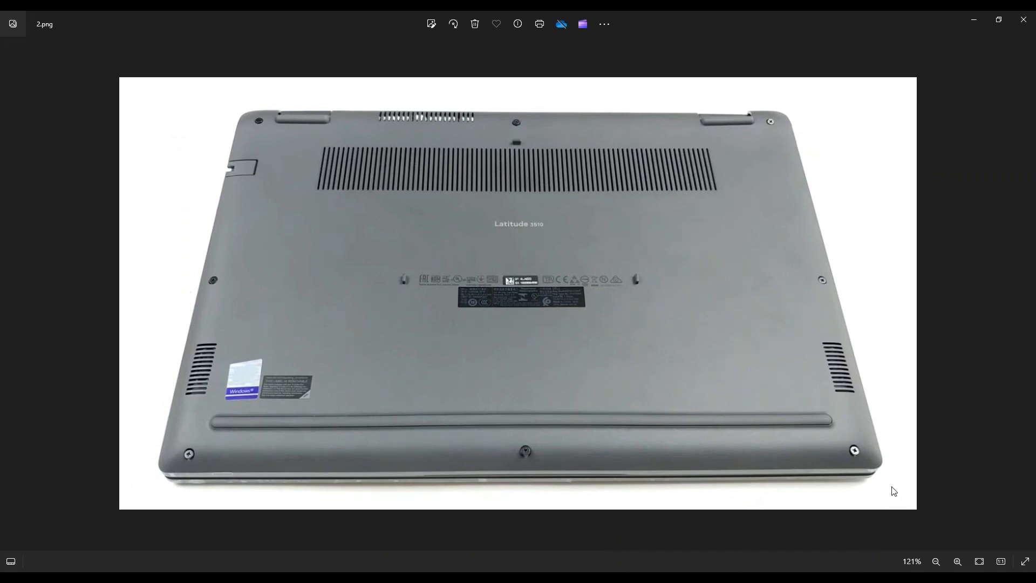
mouse_move(484, 453)
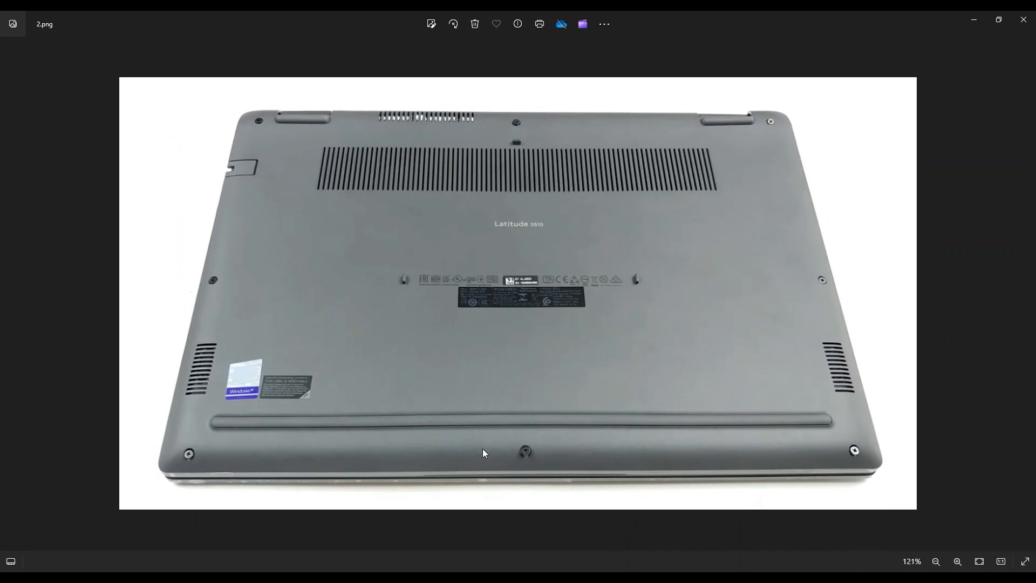
mouse_move(663, 123)
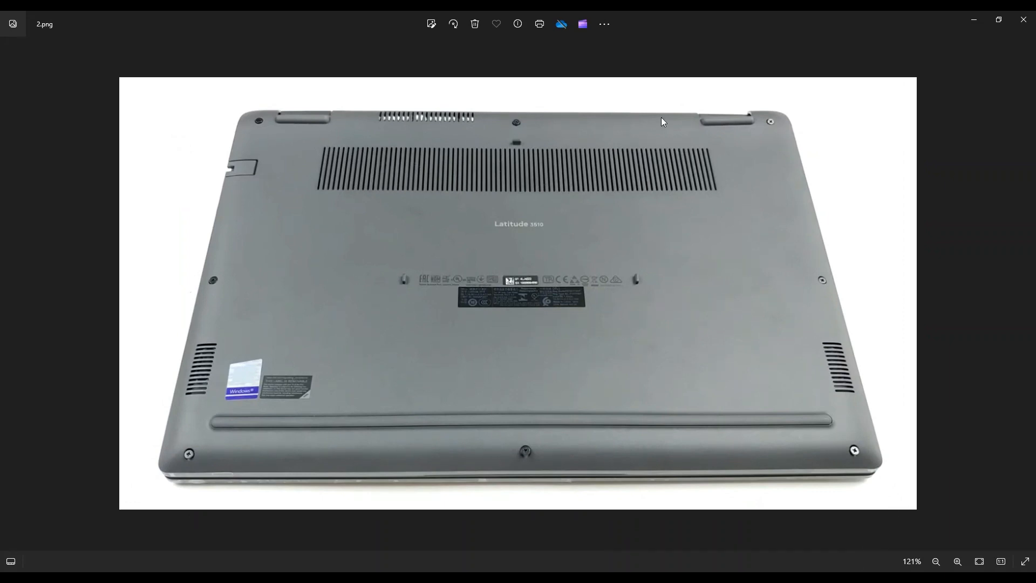
mouse_move(264, 265)
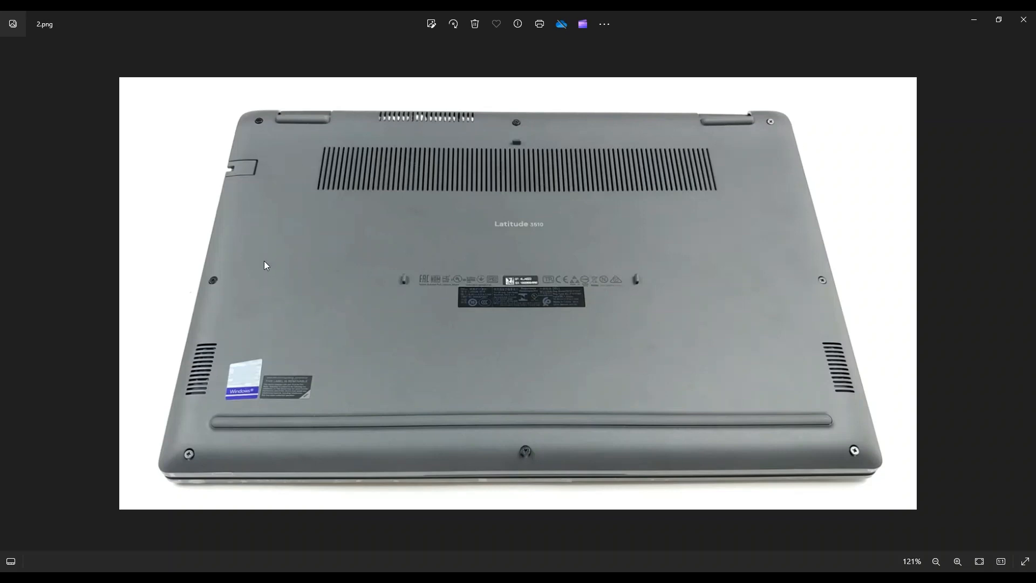
mouse_move(147, 156)
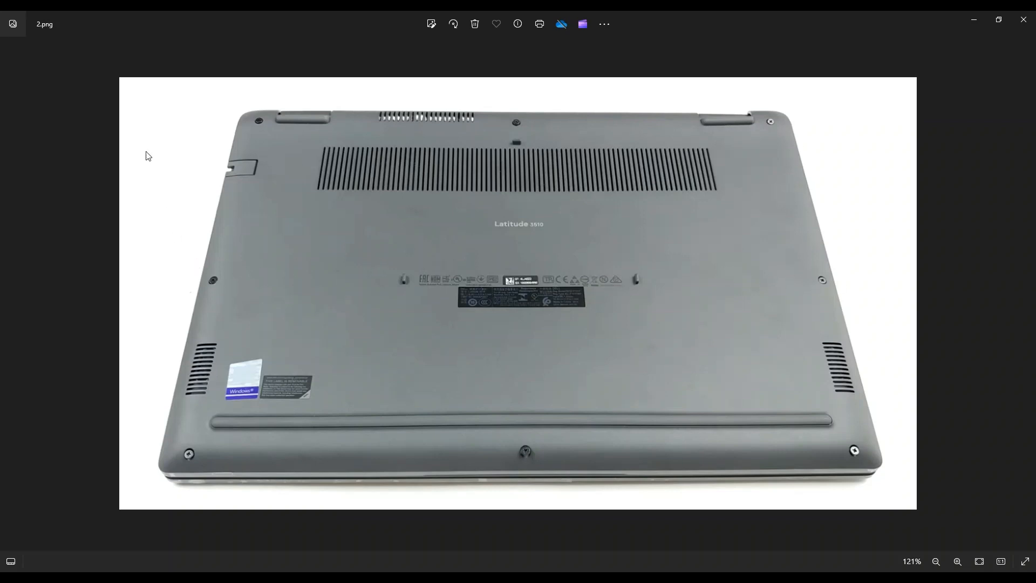
mouse_move(180, 159)
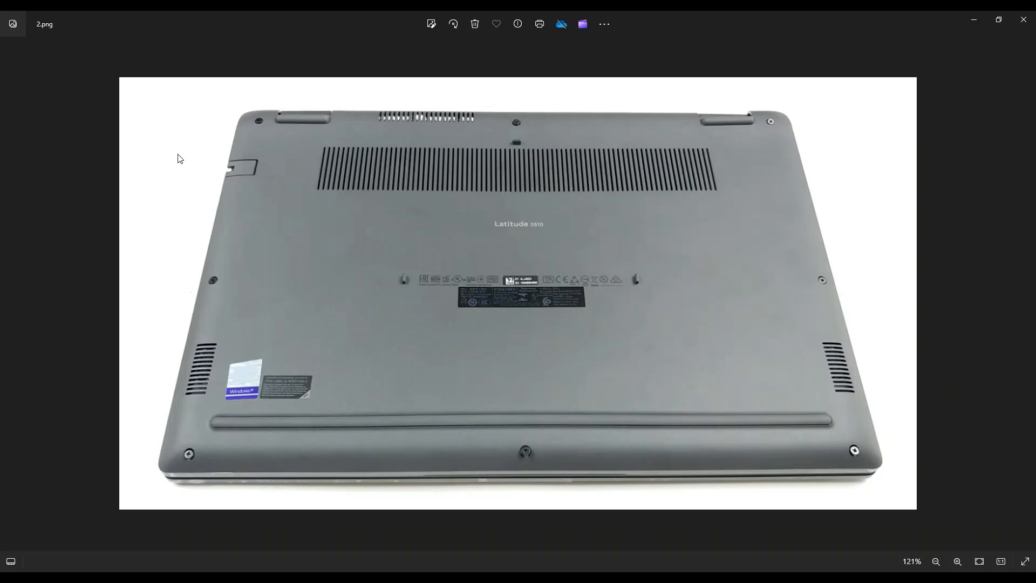
mouse_move(242, 356)
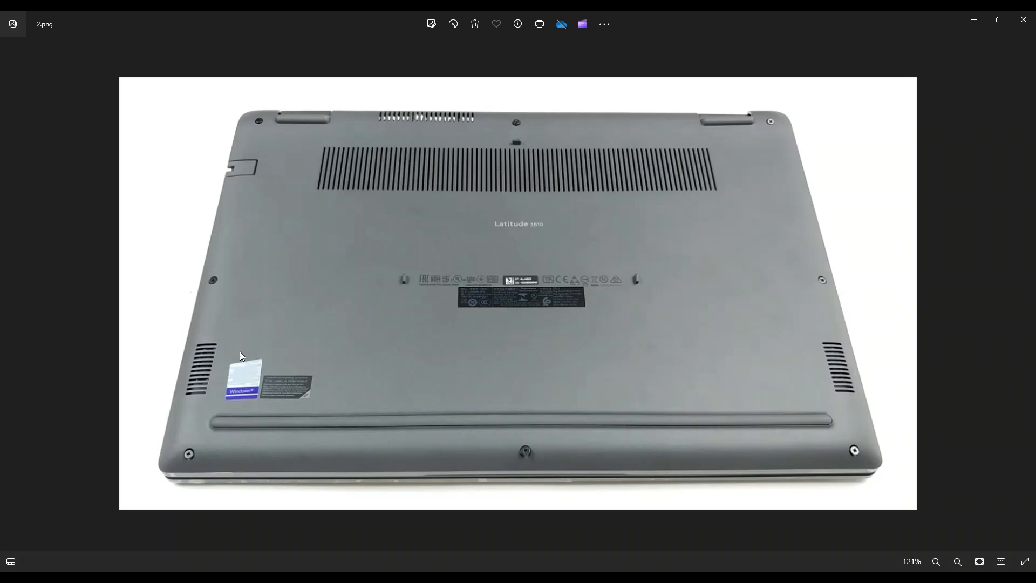
mouse_move(840, 476)
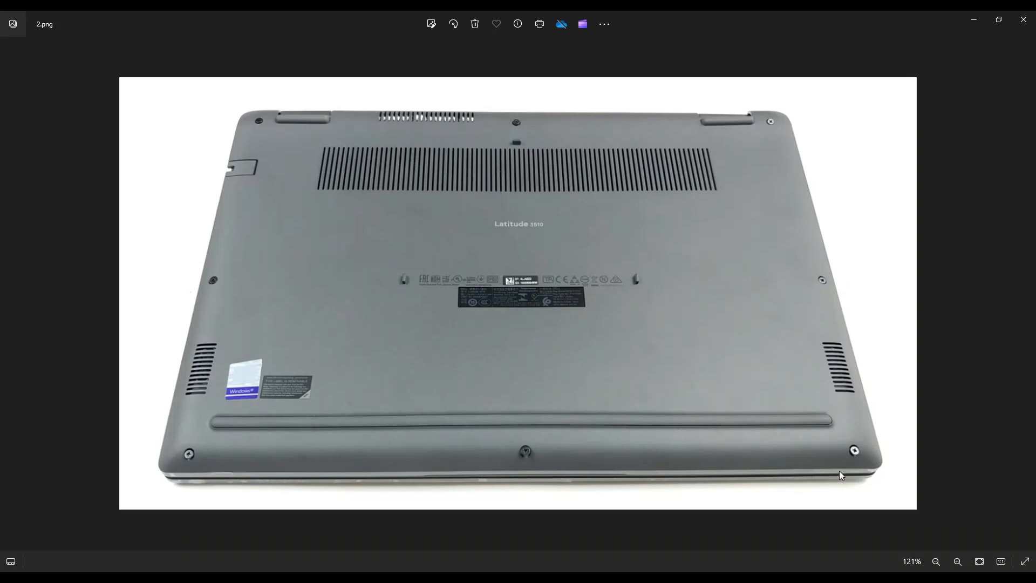
mouse_move(811, 205)
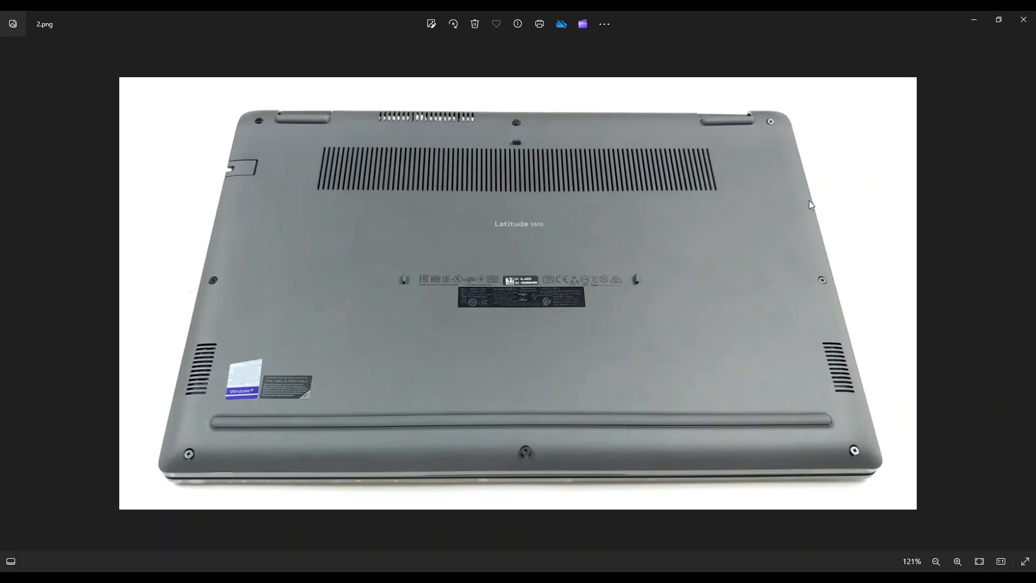
mouse_move(317, 109)
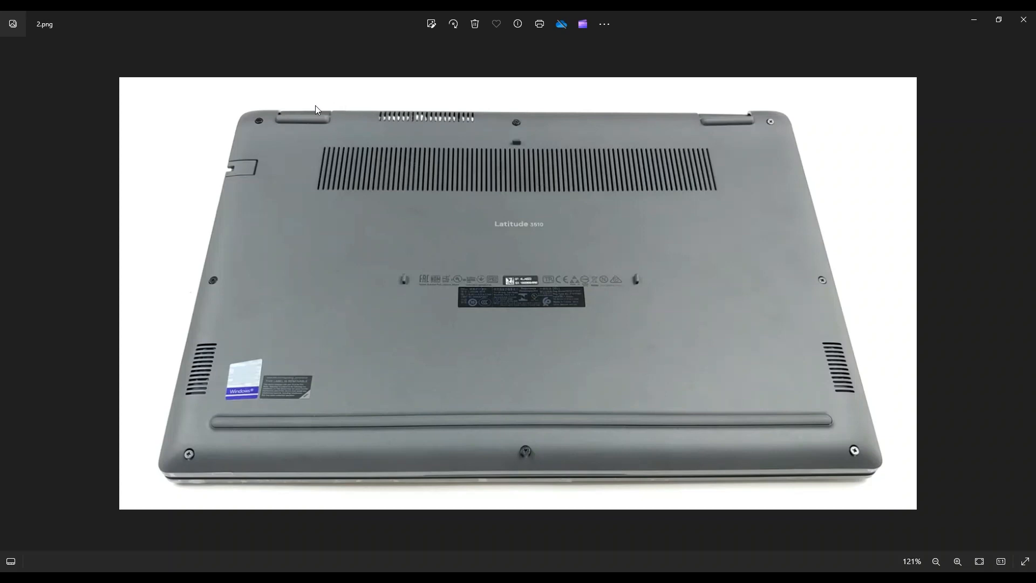
mouse_move(570, 460)
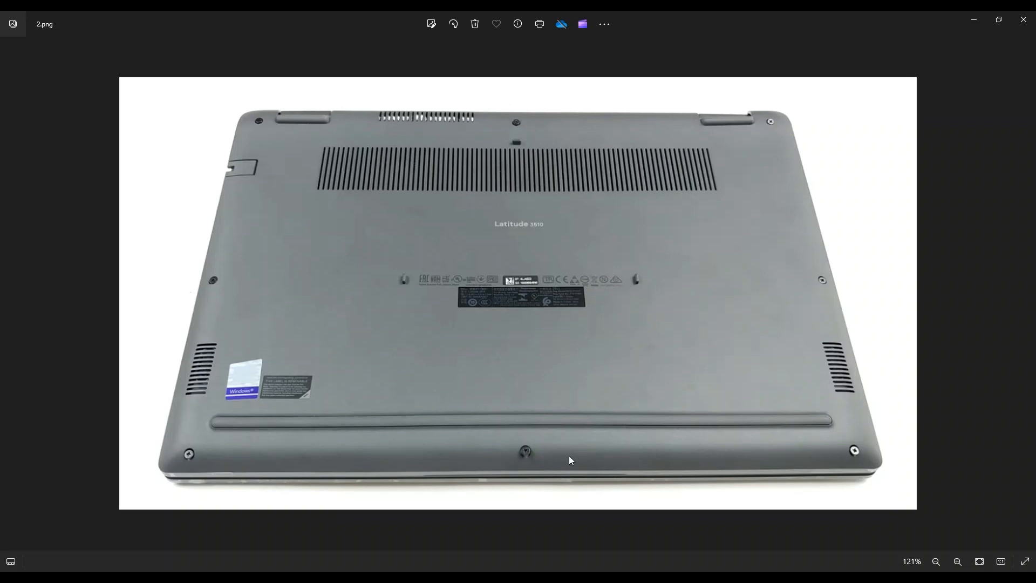
mouse_move(311, 459)
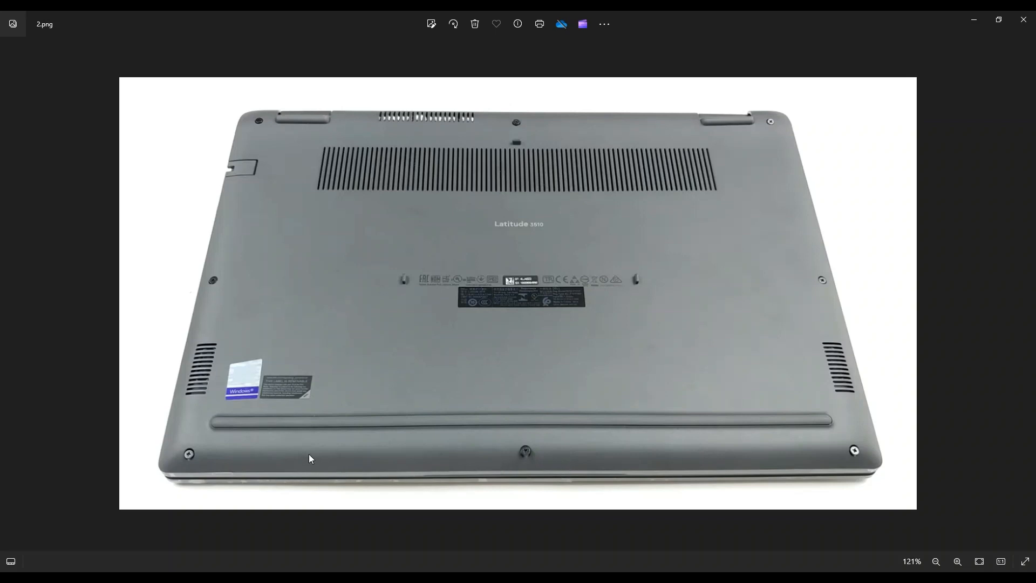
mouse_move(645, 474)
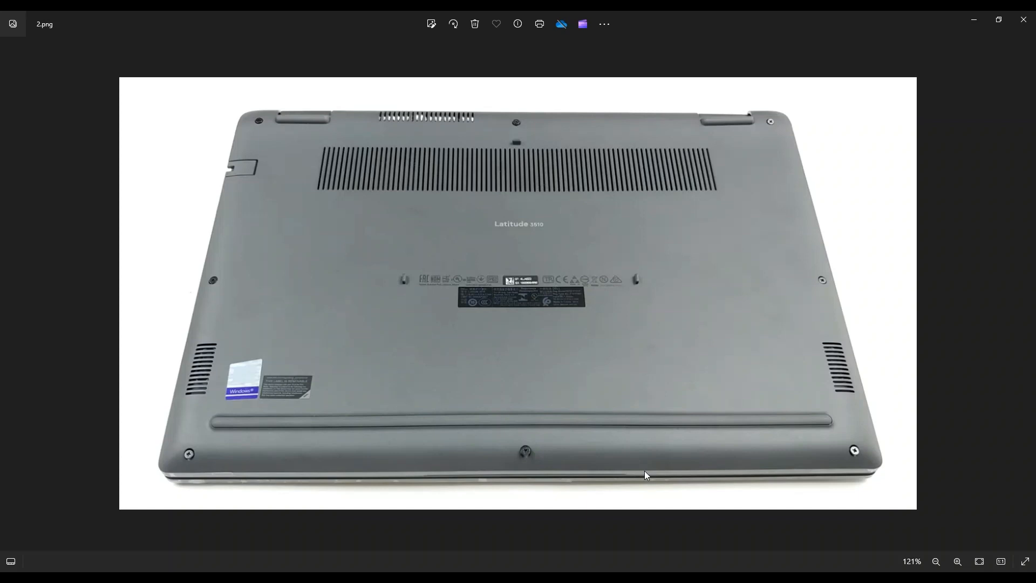
mouse_move(810, 195)
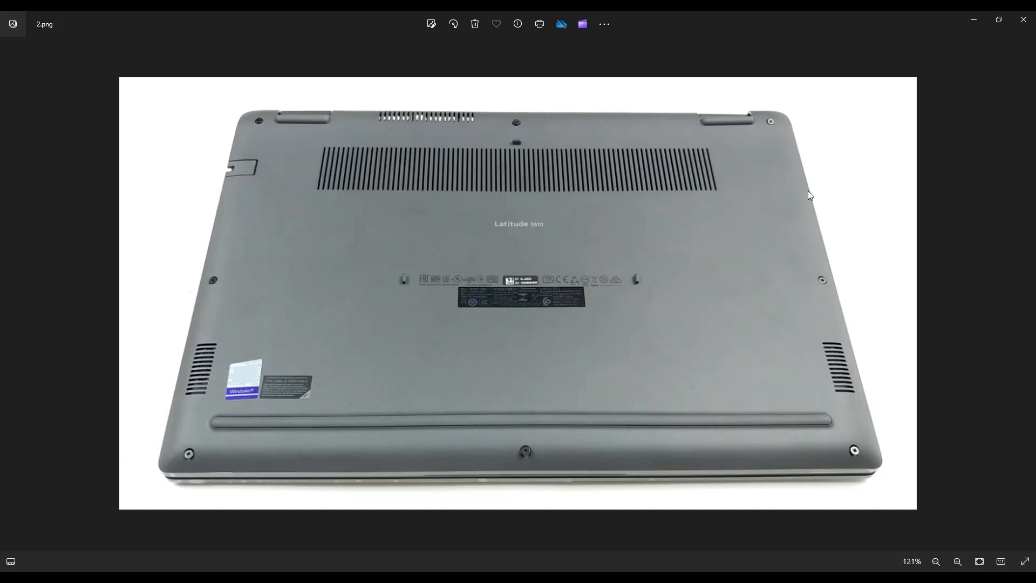
mouse_move(845, 252)
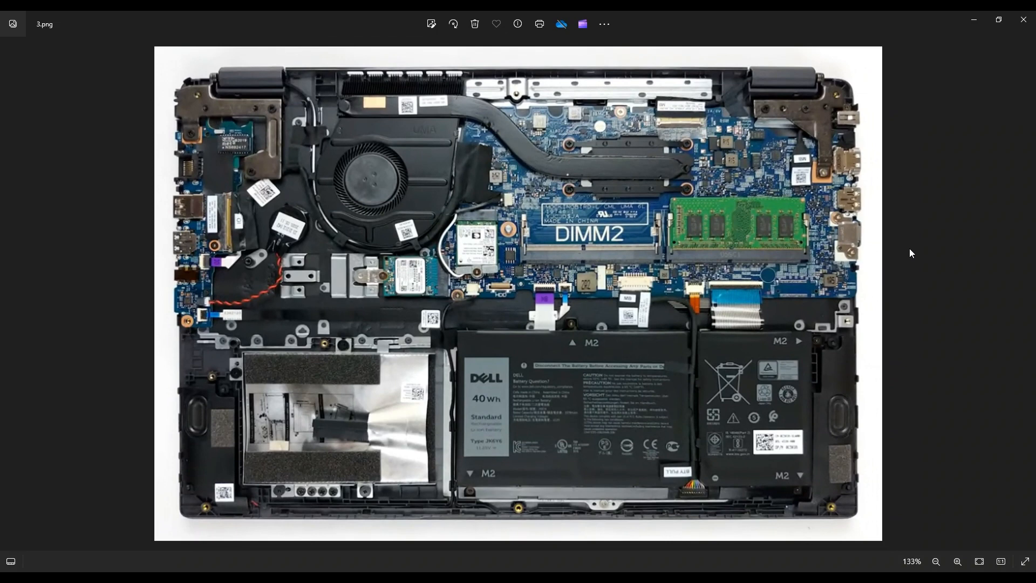
mouse_move(800, 215)
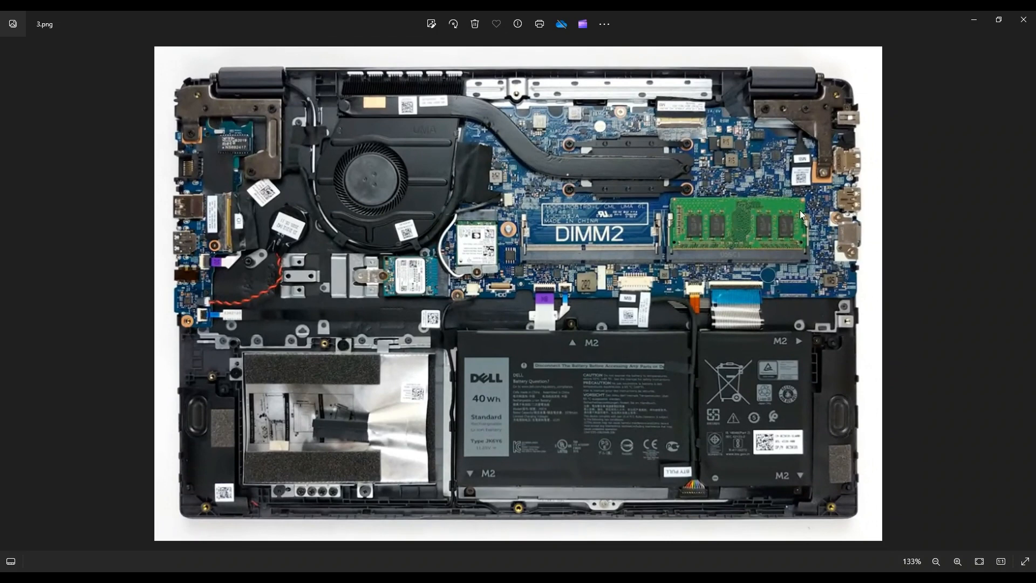
mouse_move(409, 323)
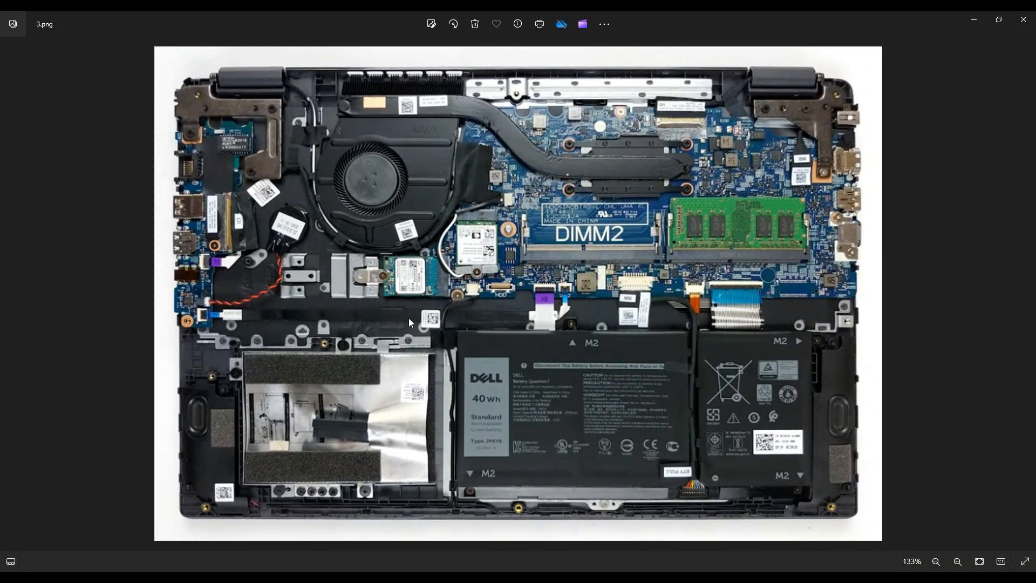
Advance to 3.png, the opened laptop showing battery, fan and DIMM2 module.
left_click(936, 562)
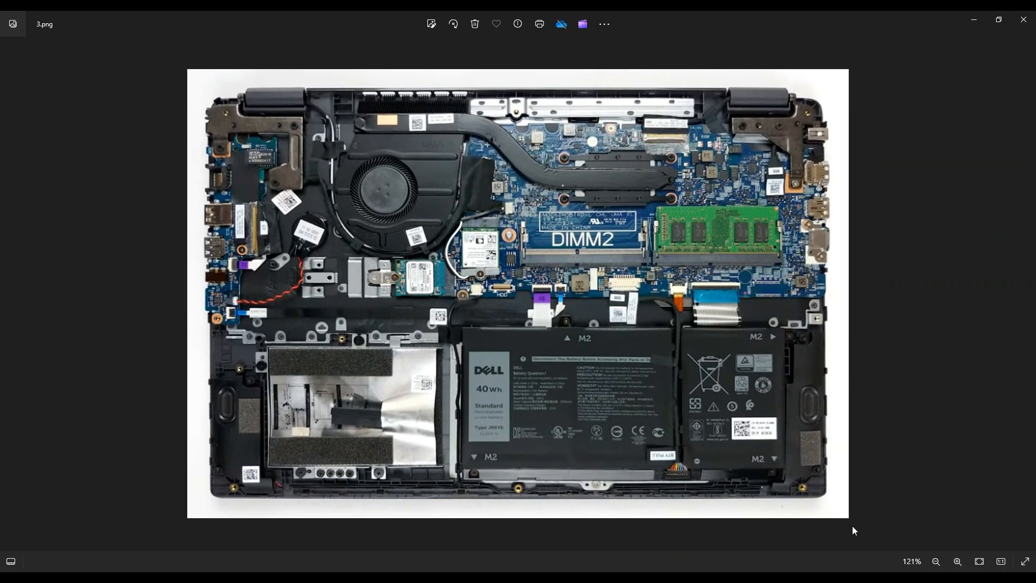
Advance from 3.png toward 3-2.png, the interior with the battery removed.
left_click(956, 561)
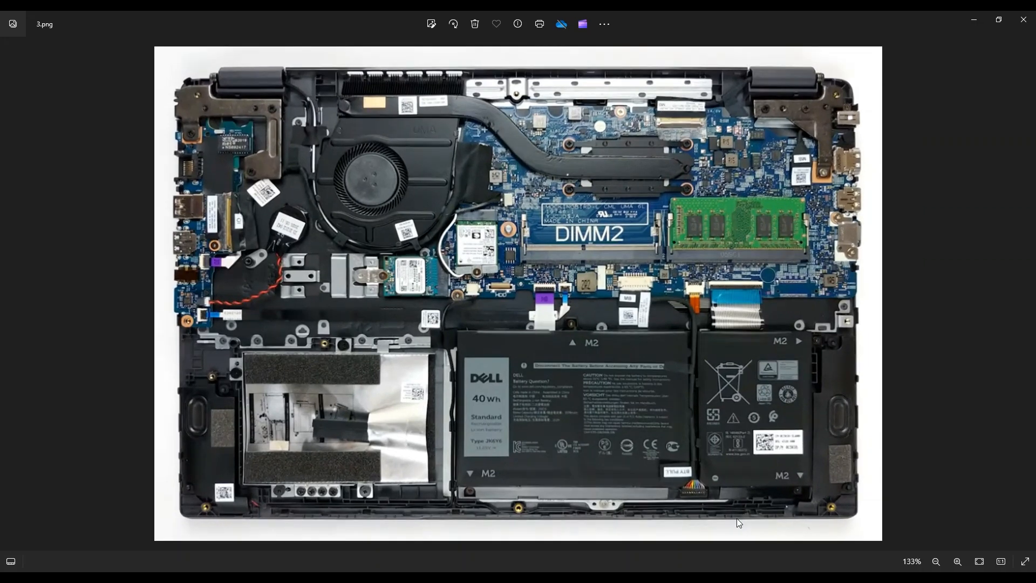
mouse_move(795, 366)
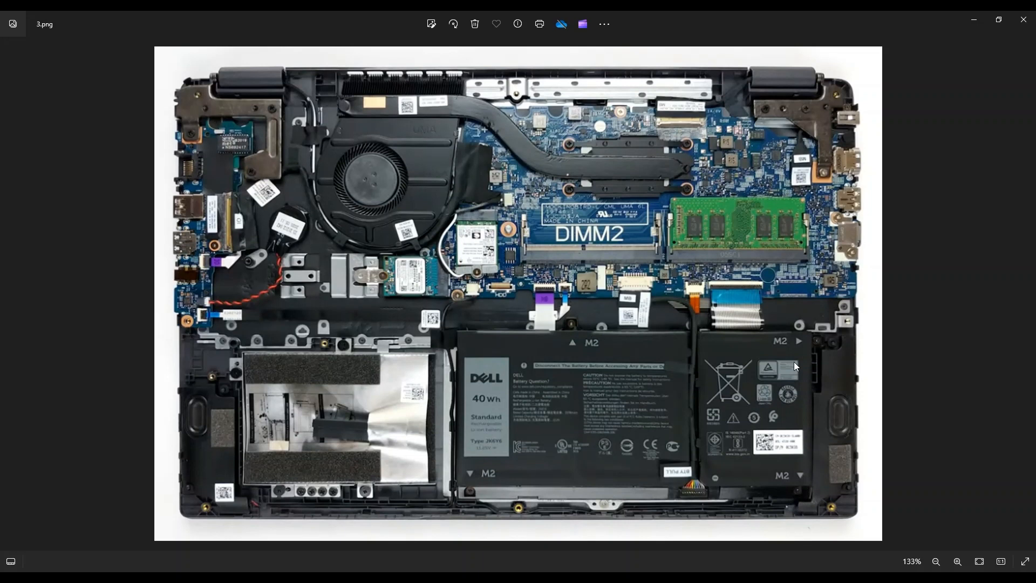
mouse_move(682, 471)
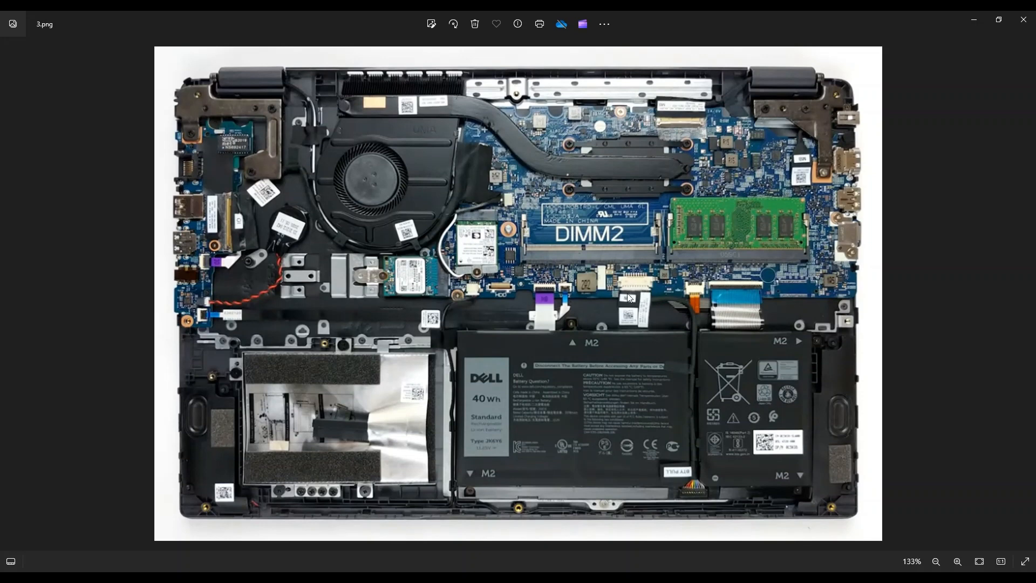
mouse_move(615, 289)
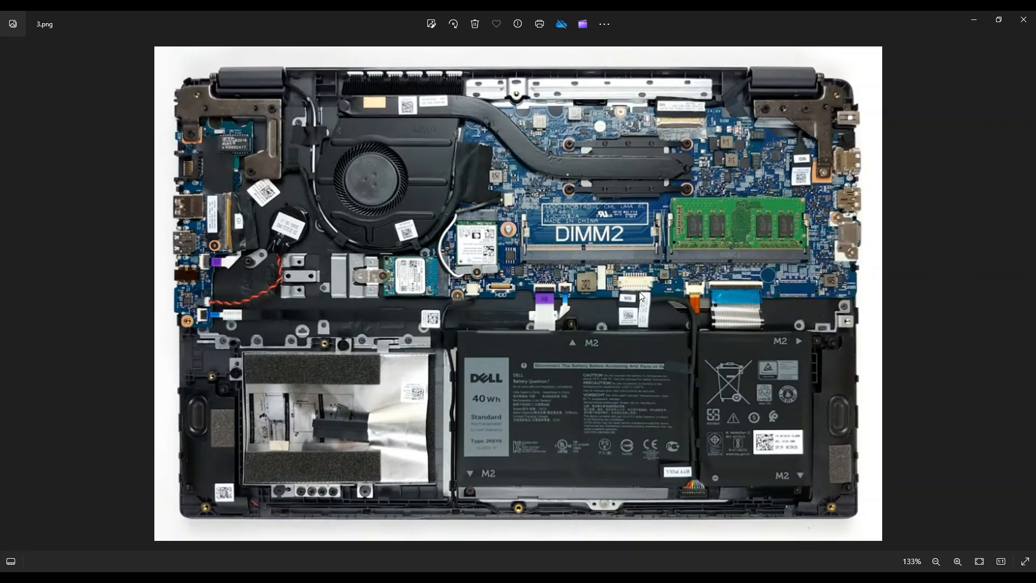
mouse_move(674, 386)
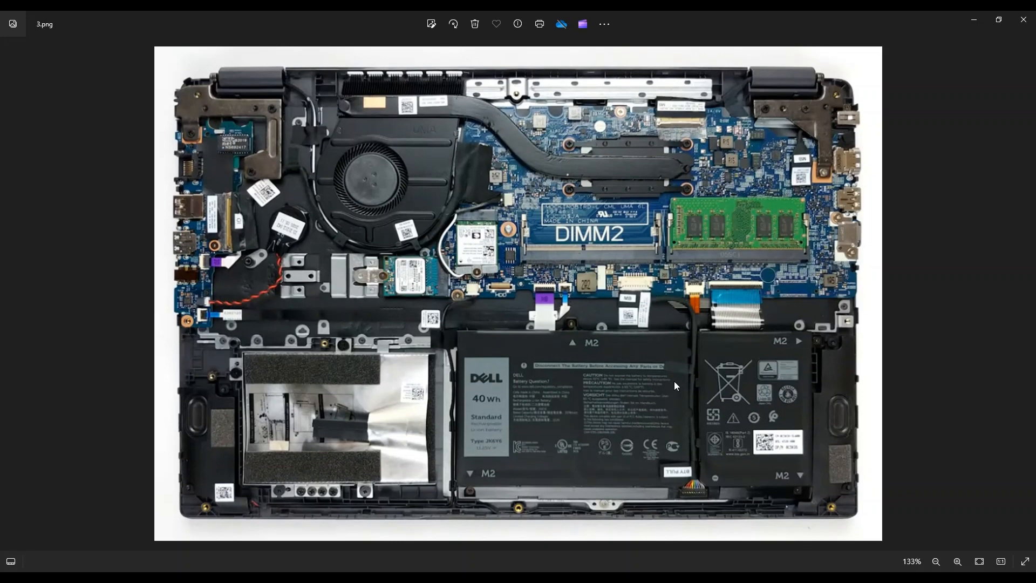
mouse_move(694, 510)
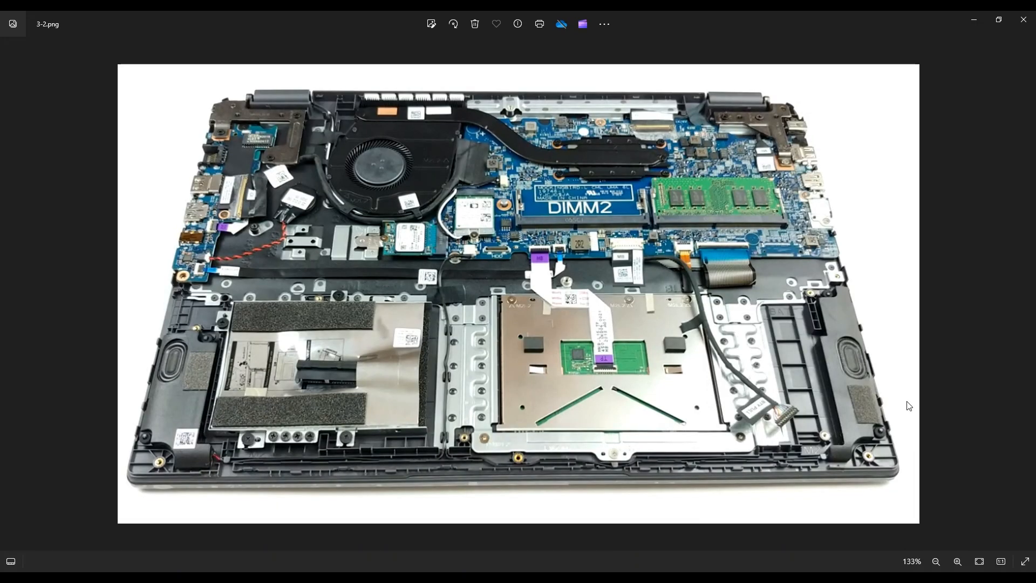
mouse_move(643, 326)
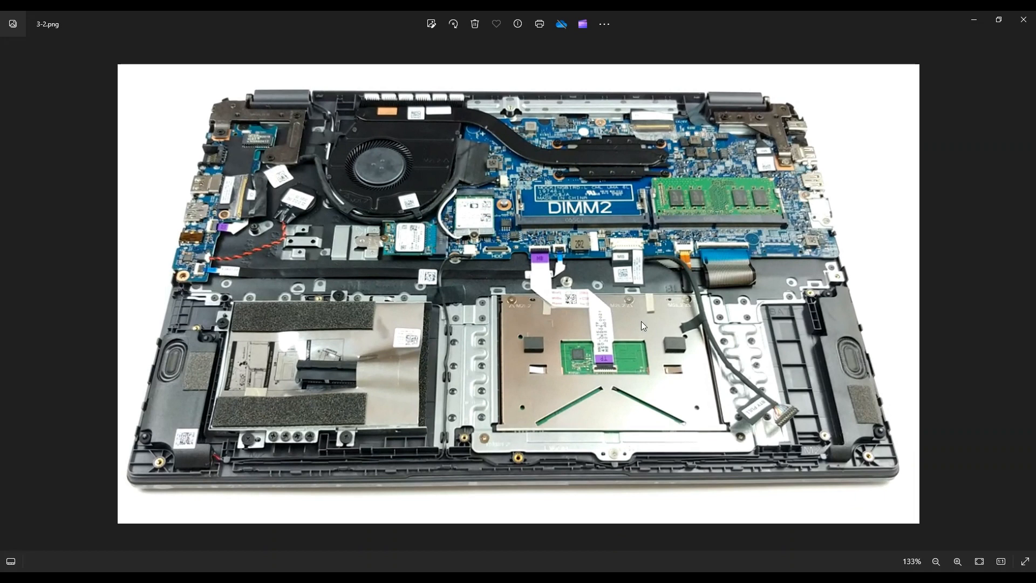
mouse_move(648, 312)
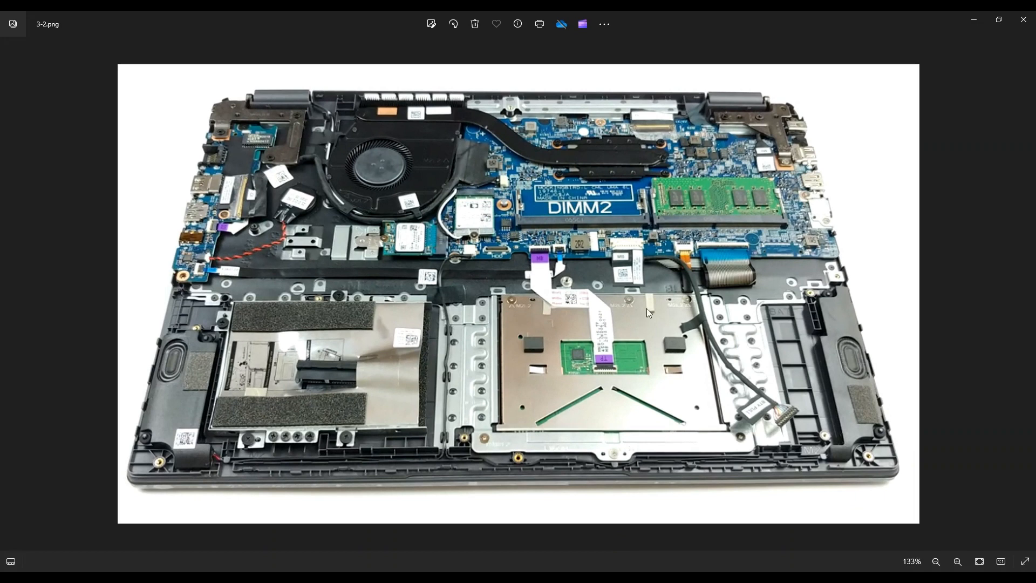
mouse_move(518, 175)
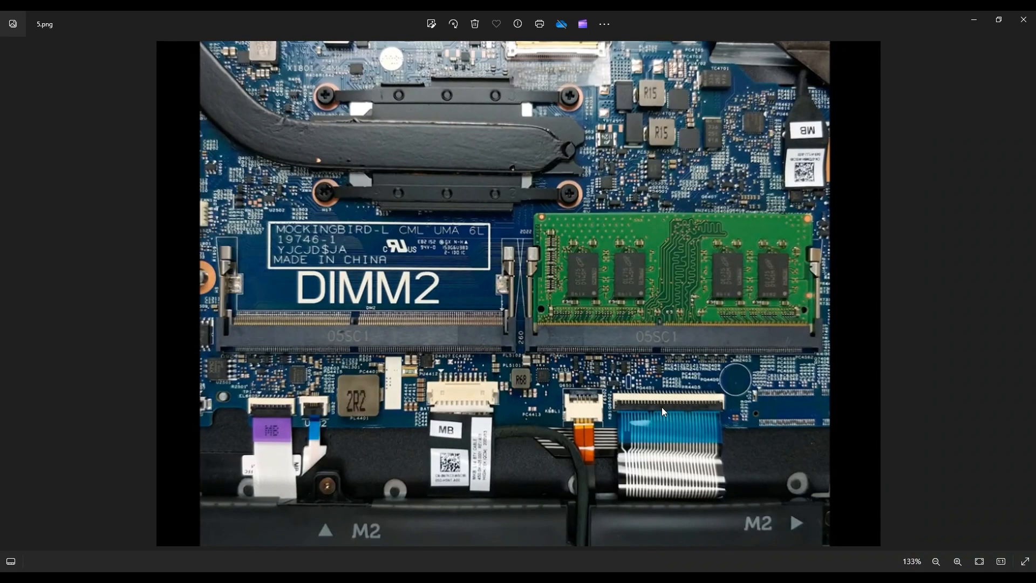
mouse_move(536, 267)
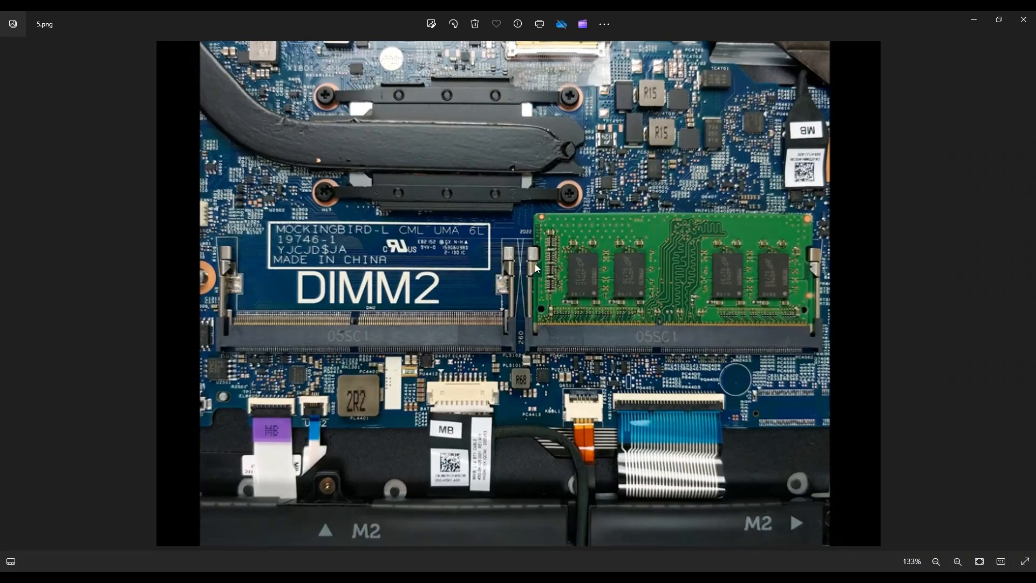
mouse_move(819, 267)
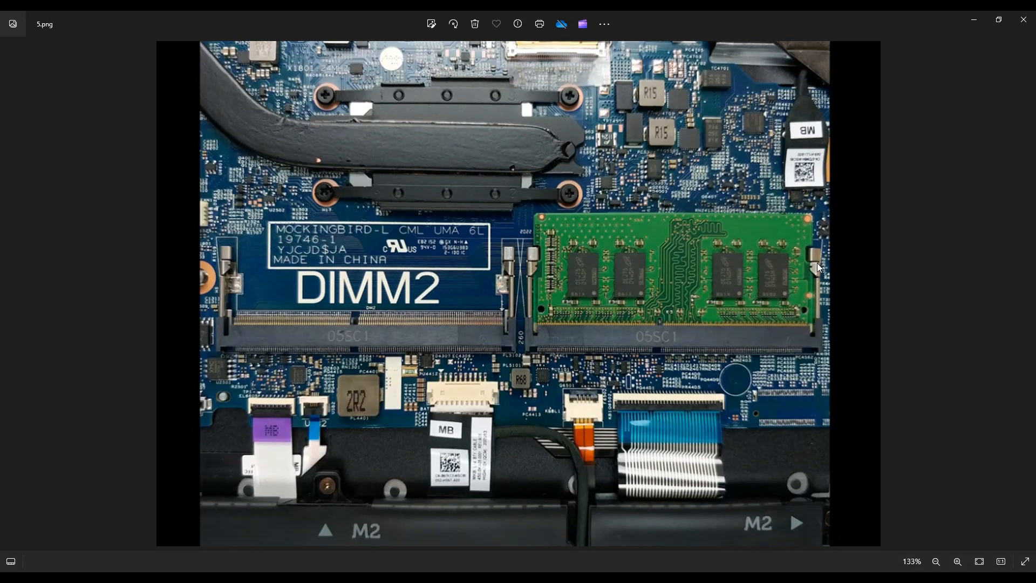
mouse_move(707, 283)
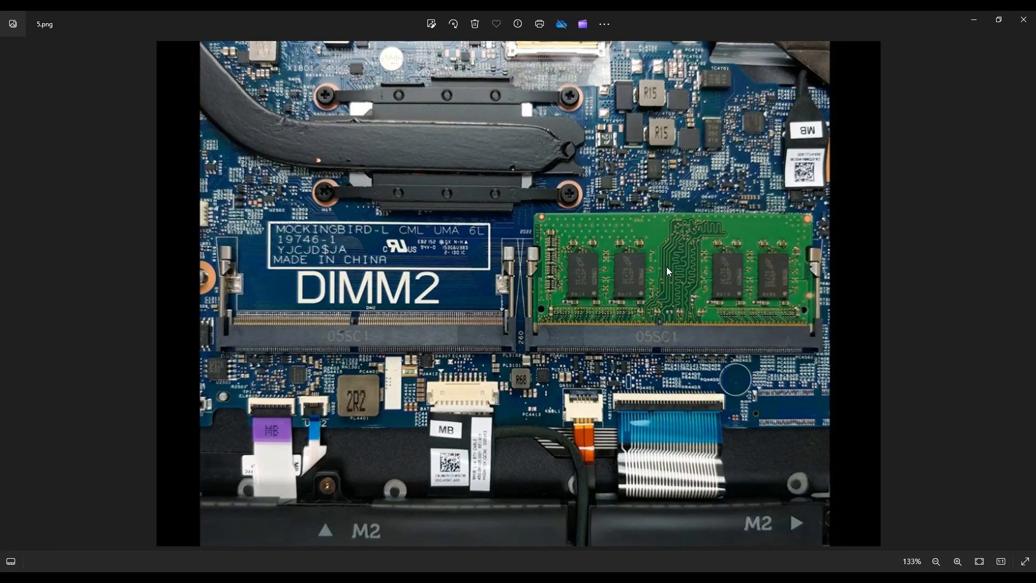
mouse_move(631, 343)
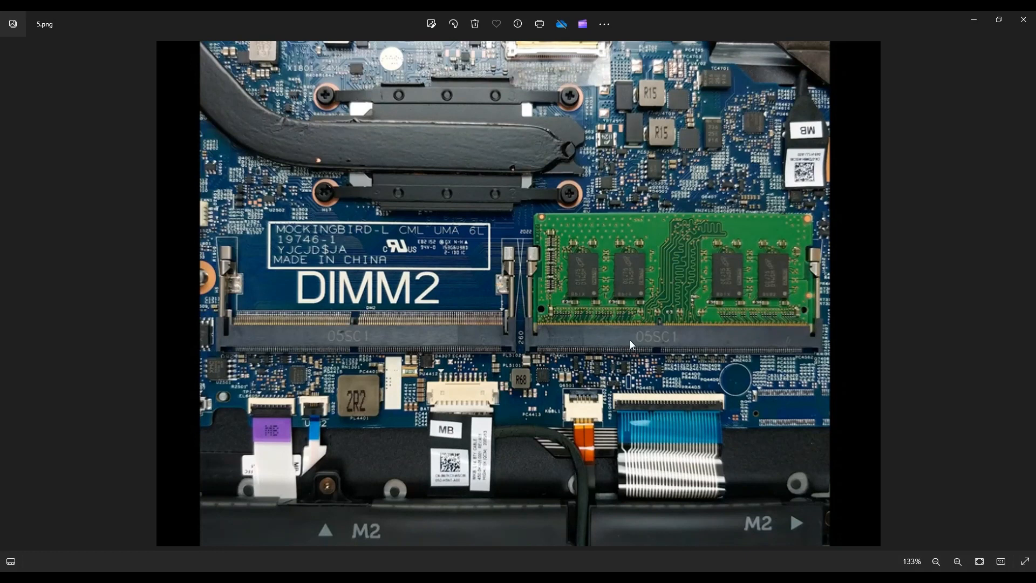
mouse_move(614, 344)
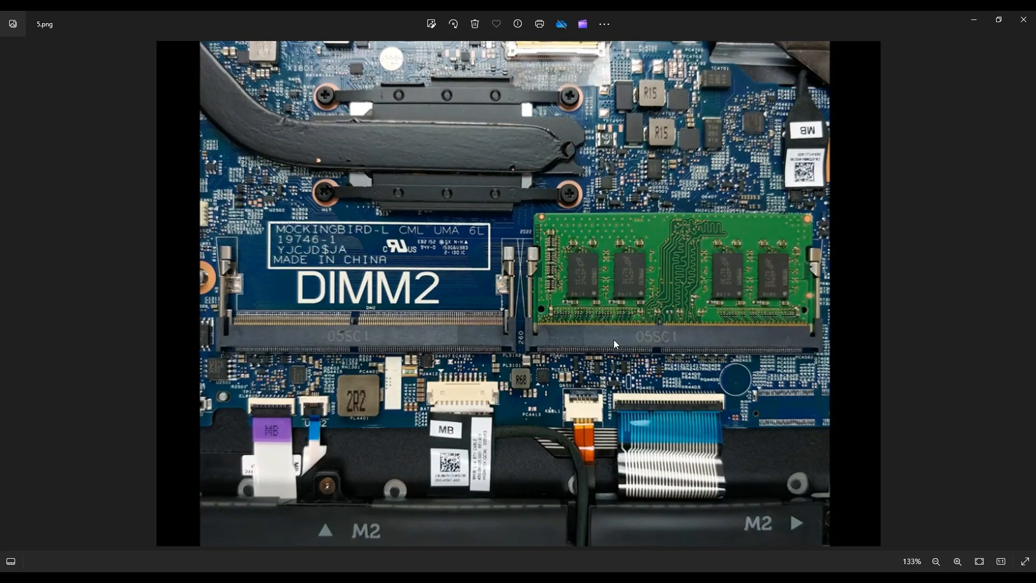
mouse_move(474, 338)
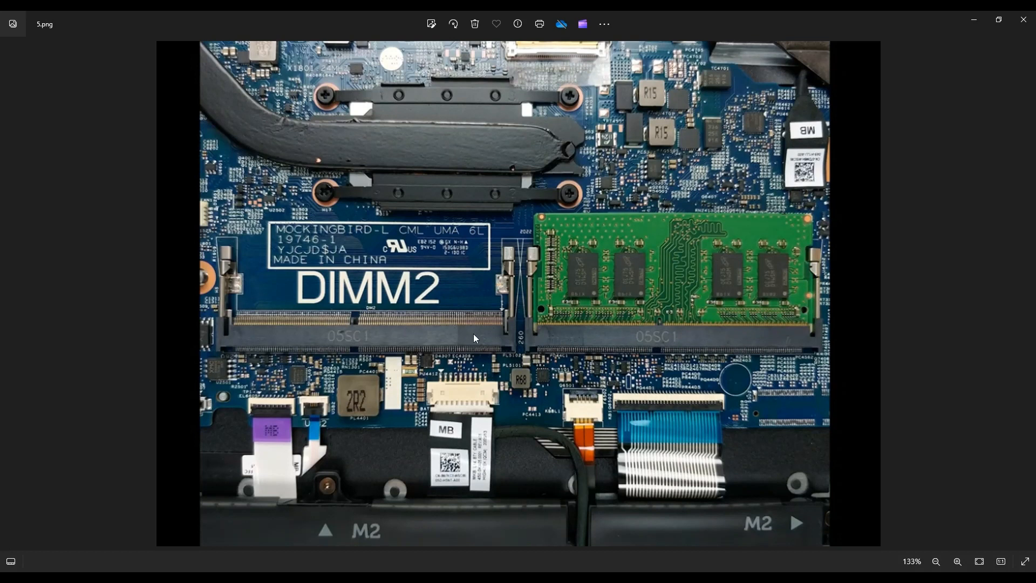
mouse_move(305, 325)
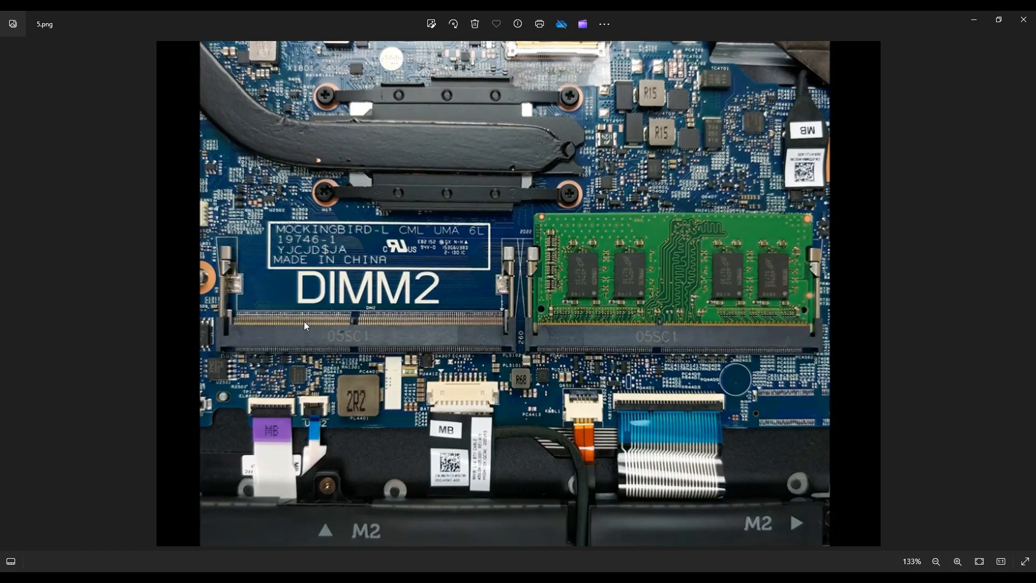
mouse_move(667, 331)
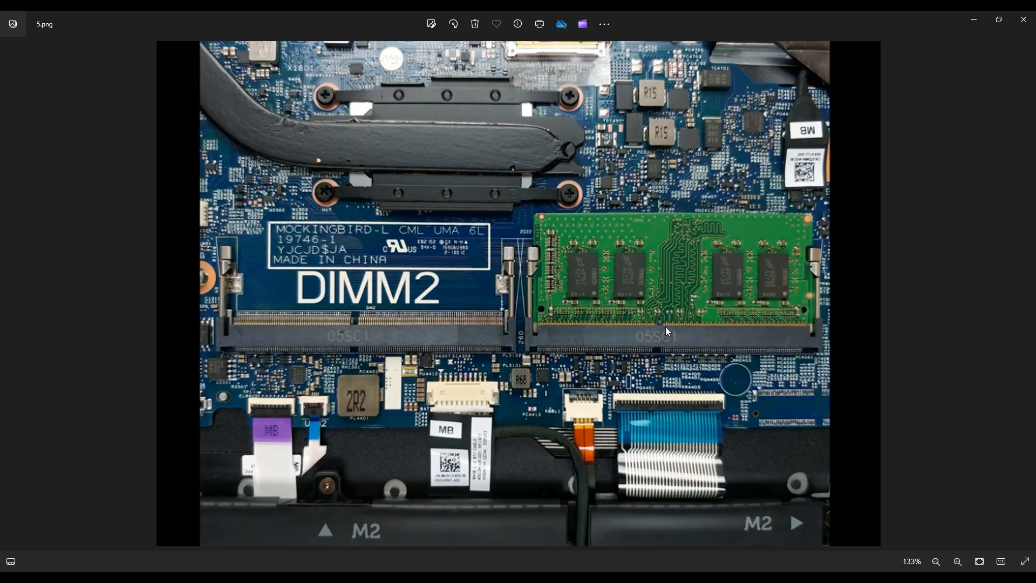
mouse_move(699, 325)
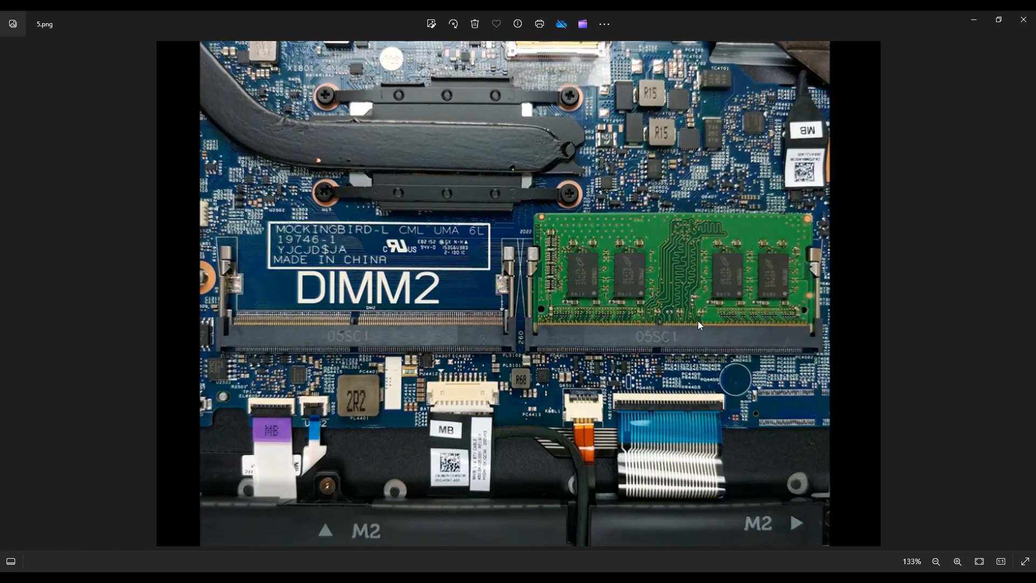
mouse_move(660, 338)
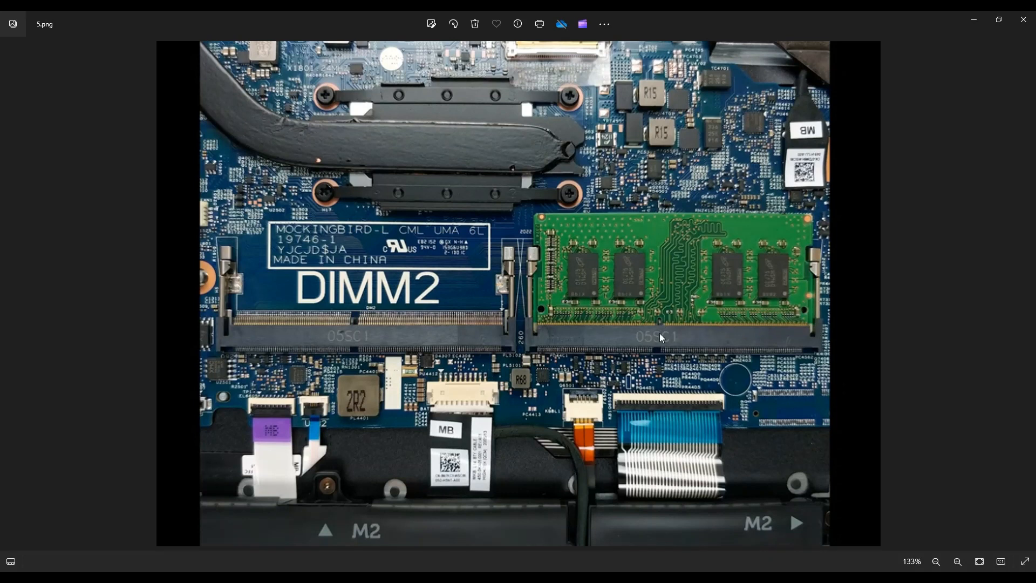
mouse_move(723, 239)
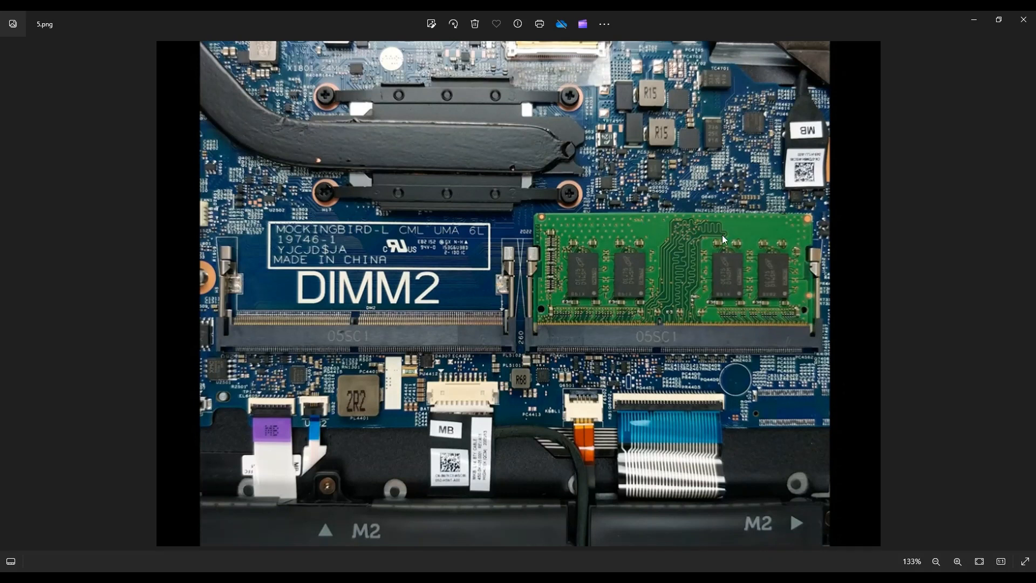
mouse_move(529, 267)
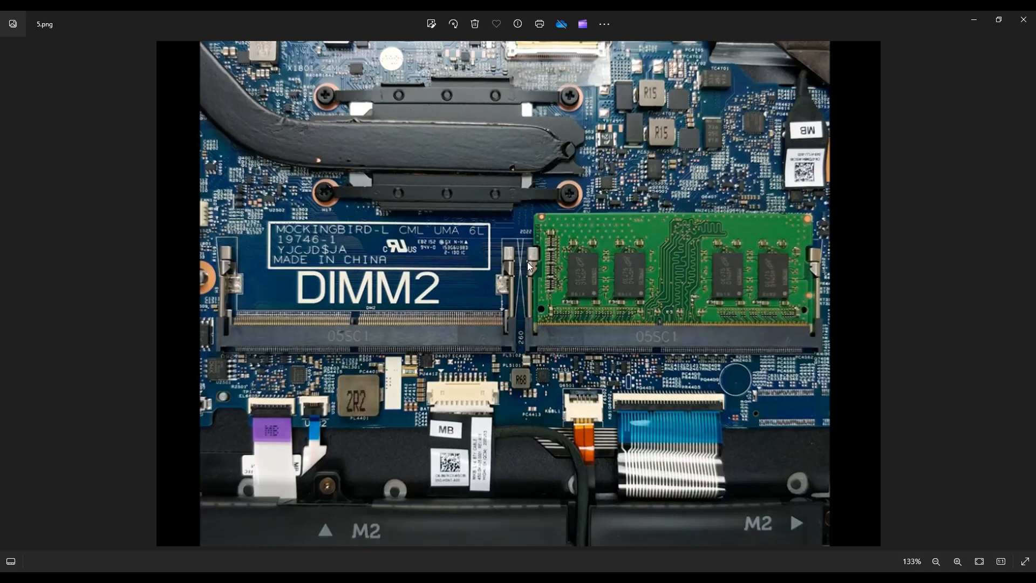
mouse_move(700, 312)
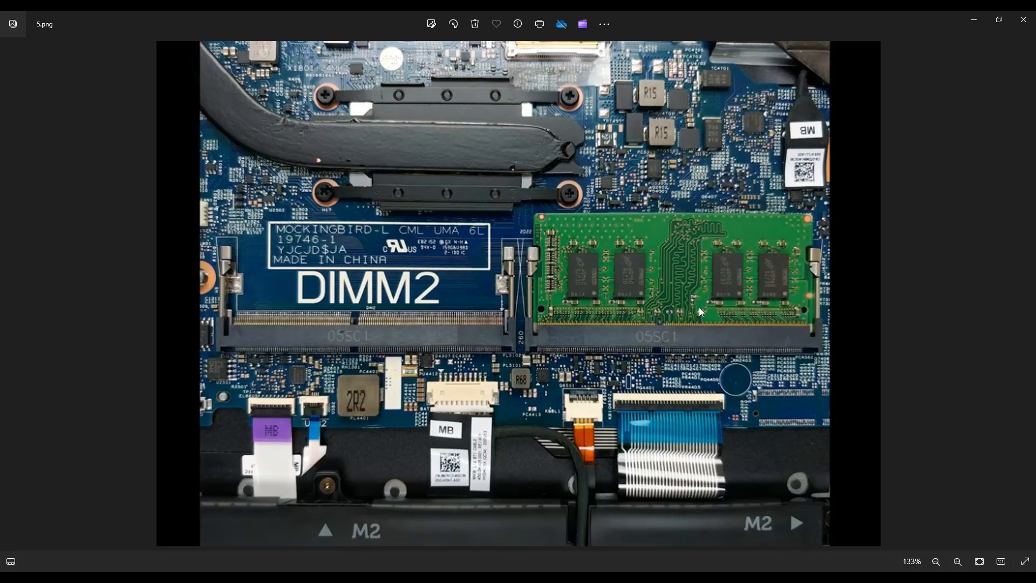
mouse_move(687, 289)
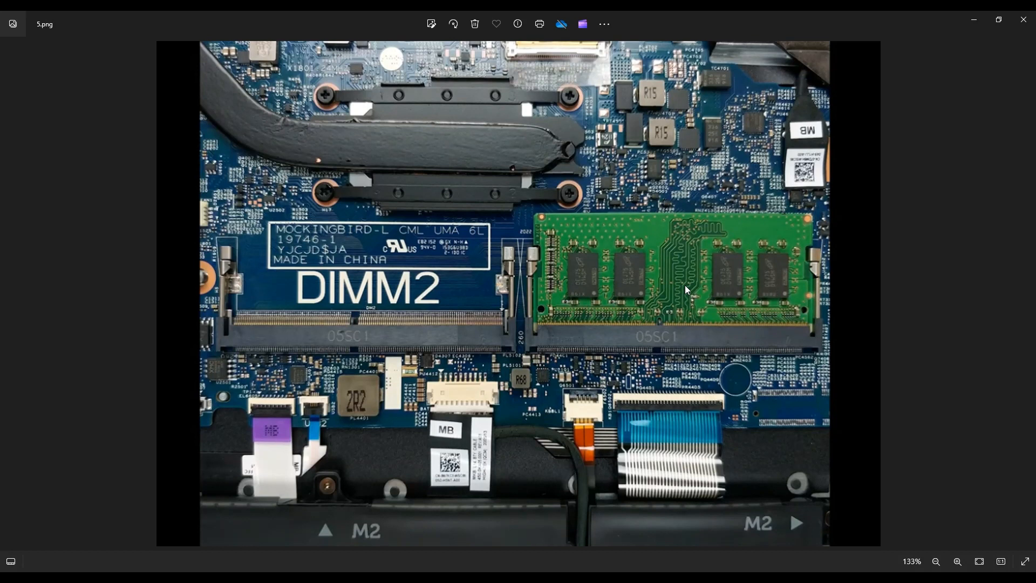
mouse_move(430, 212)
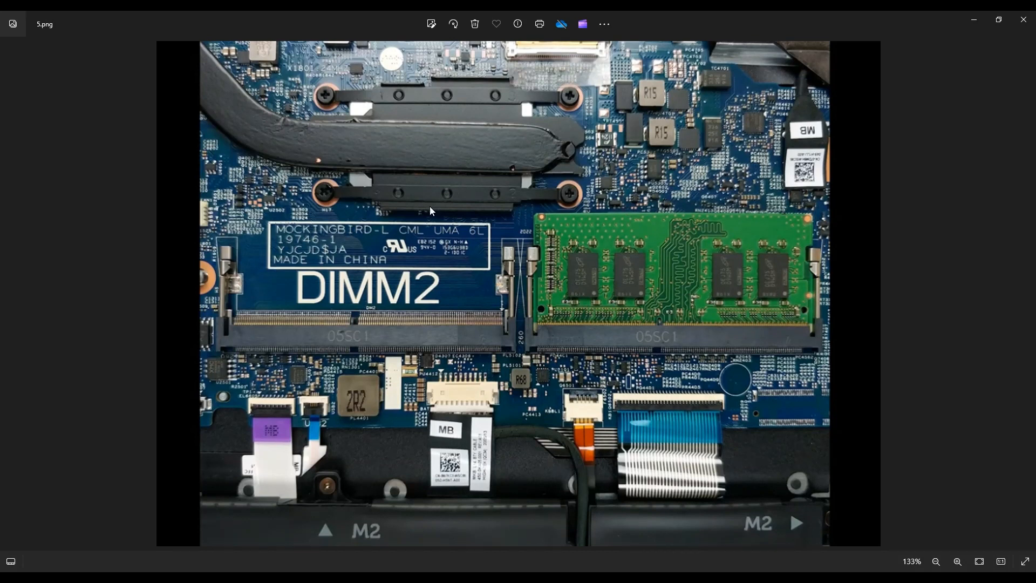
mouse_move(732, 161)
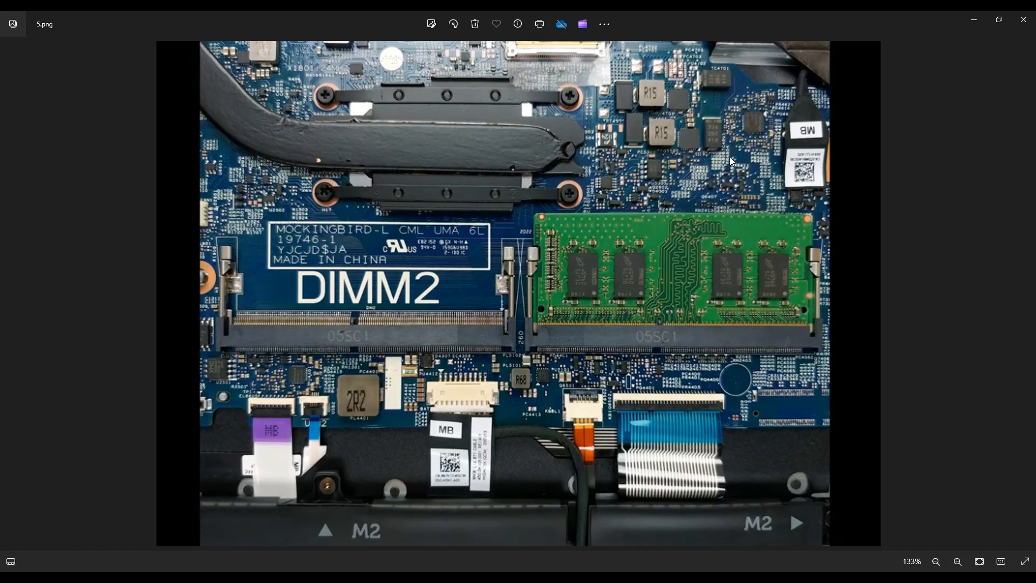
mouse_move(517, 88)
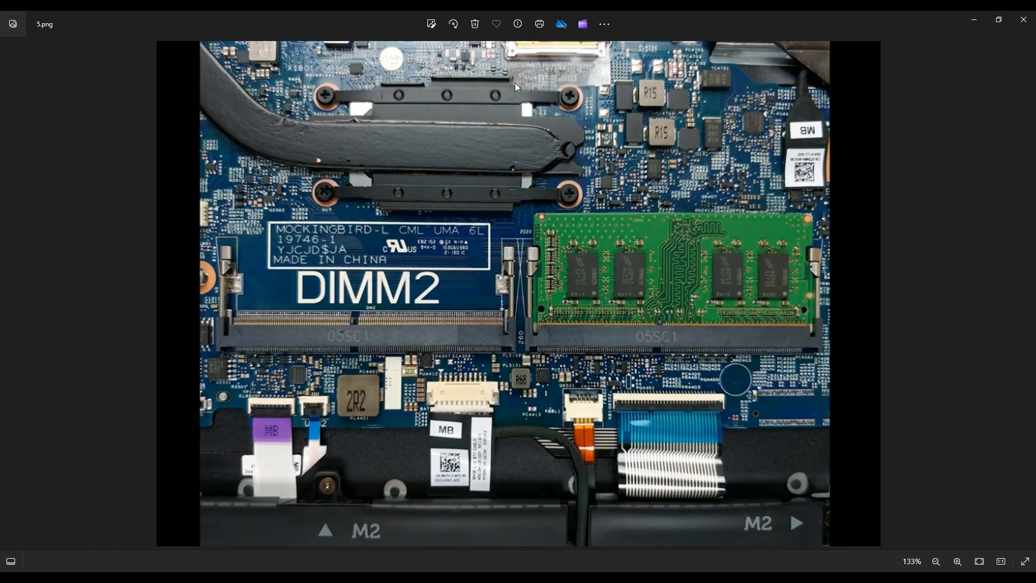
mouse_move(724, 205)
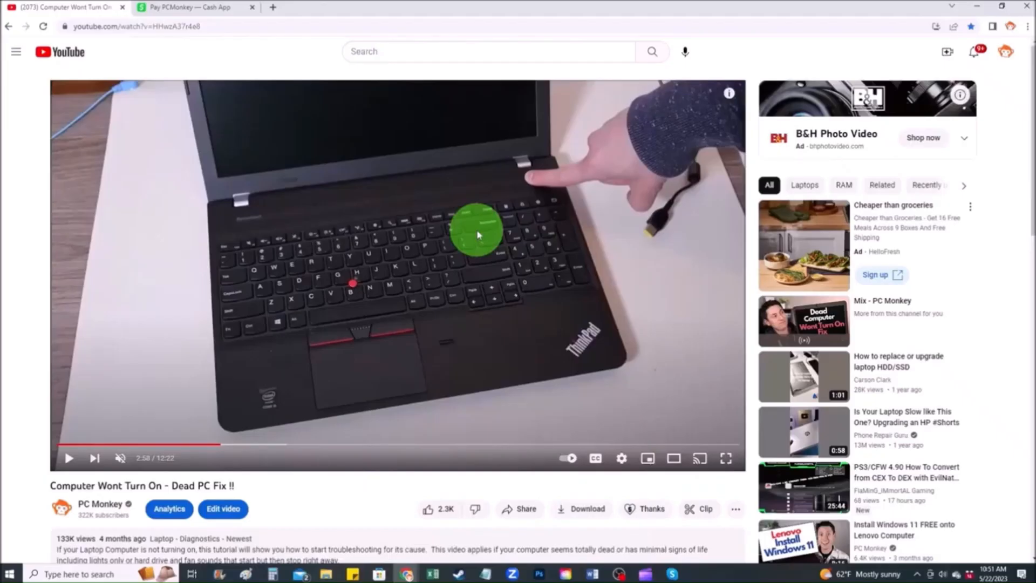
mouse_move(673, 485)
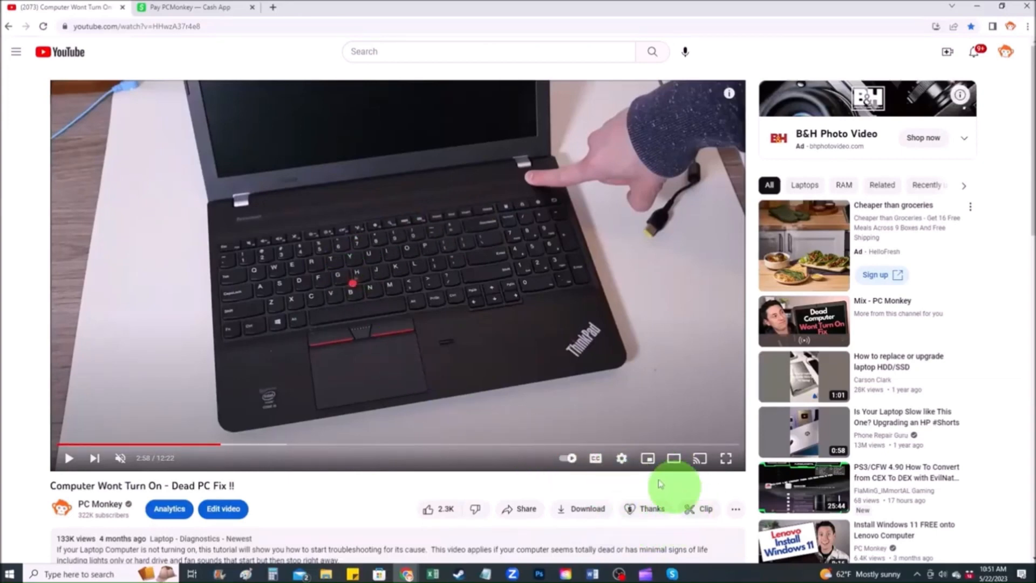
mouse_move(649, 509)
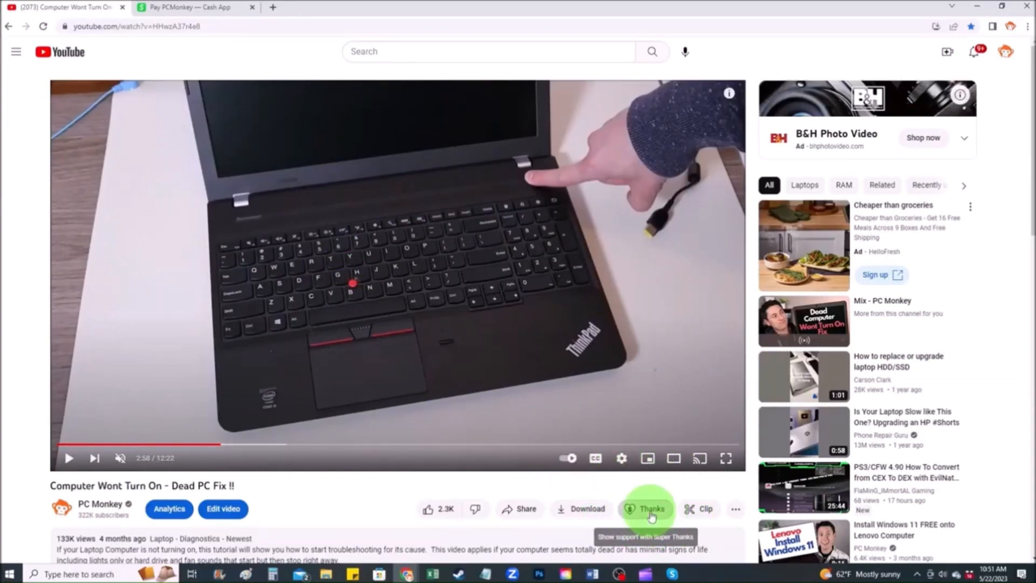
Start tipping PCMonkey from the video's Thanks button, reaching its Cash App page.
left_click(646, 509)
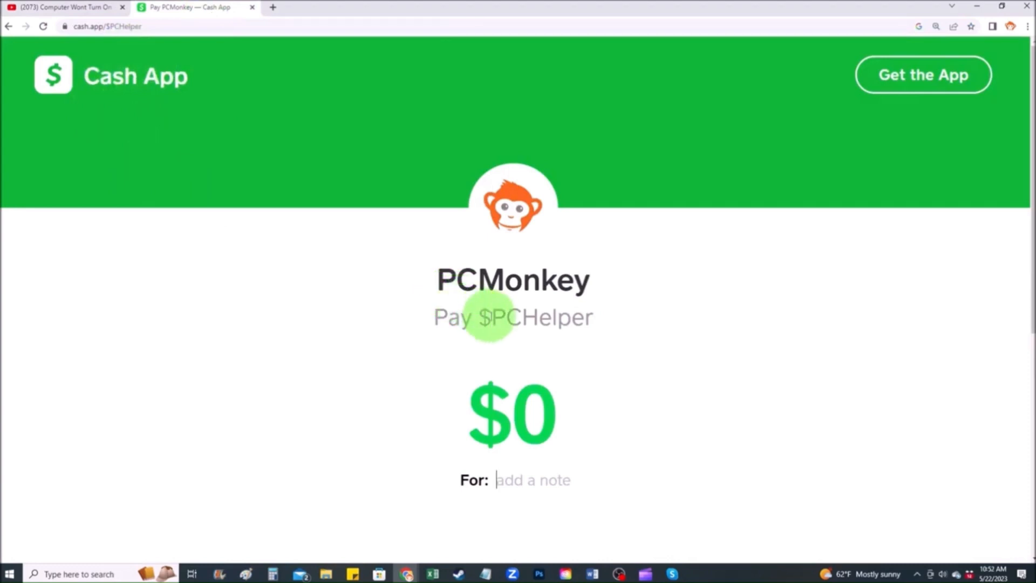
Fill in a $2 payment with the note 'Thanks :)'.
type("2")
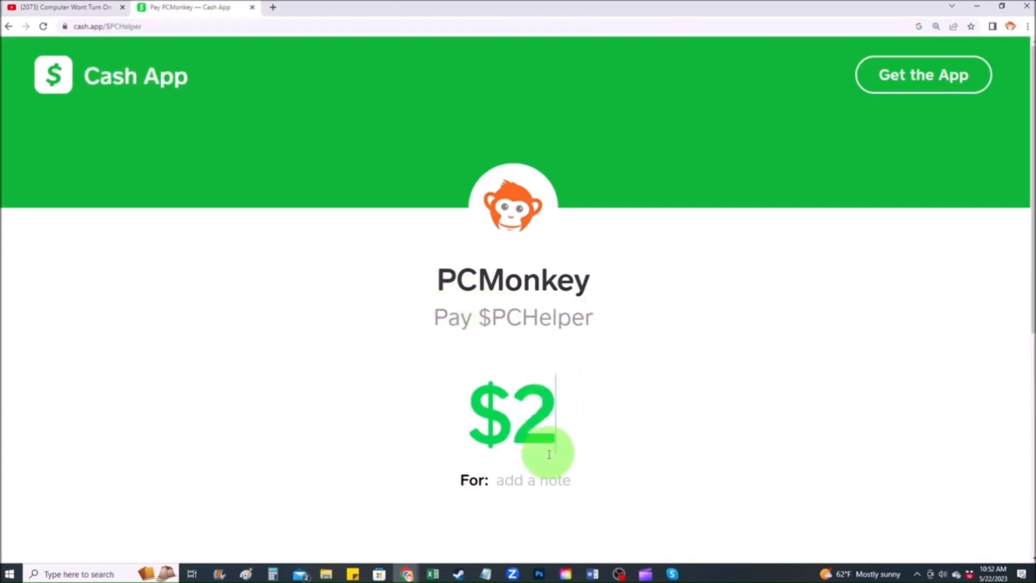
type("Thanks :)")
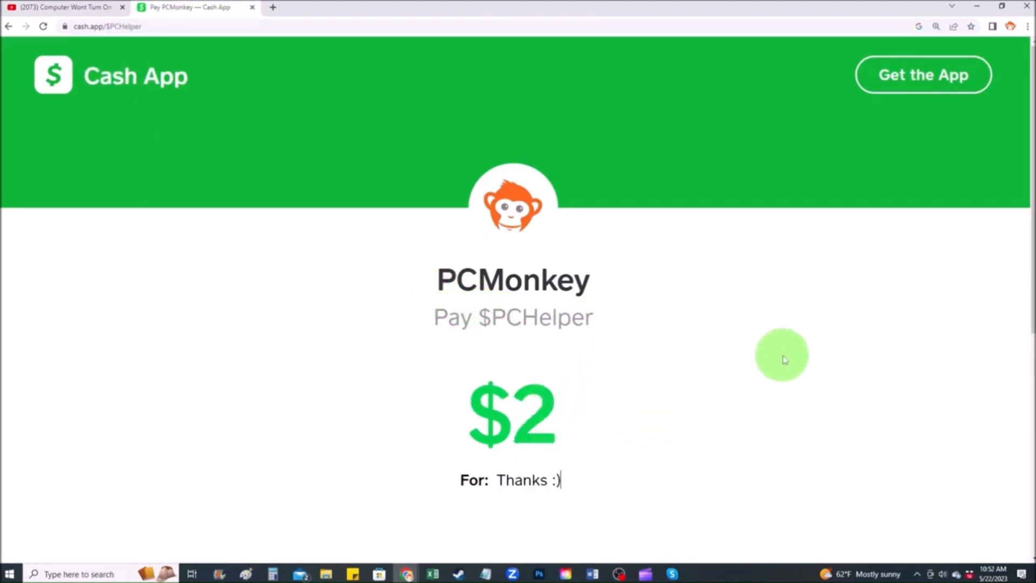